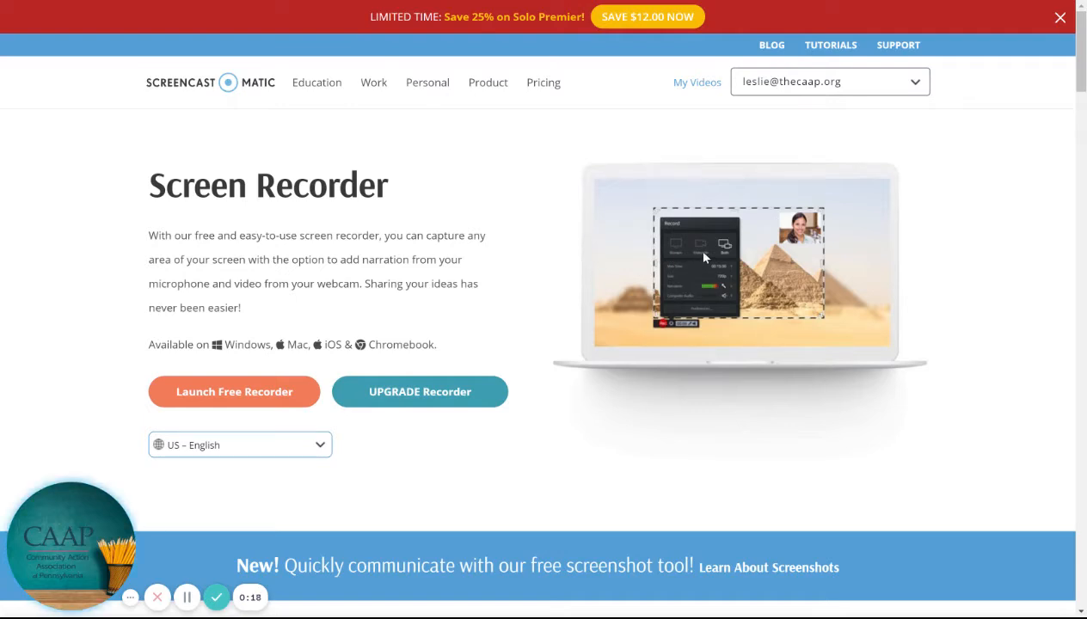
mouse_move(720, 274)
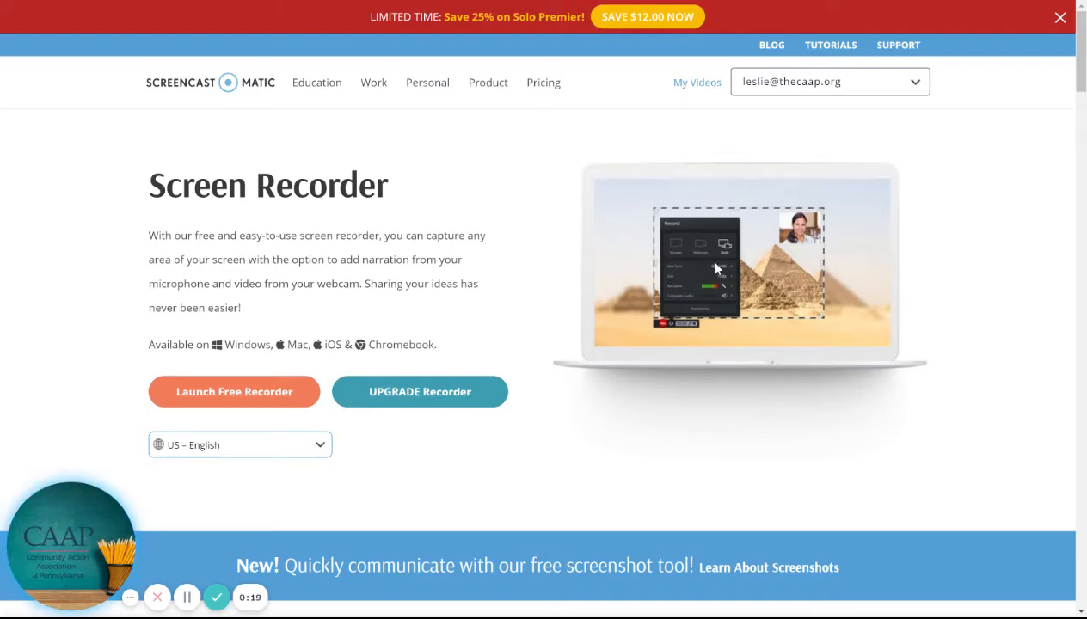
mouse_move(687, 307)
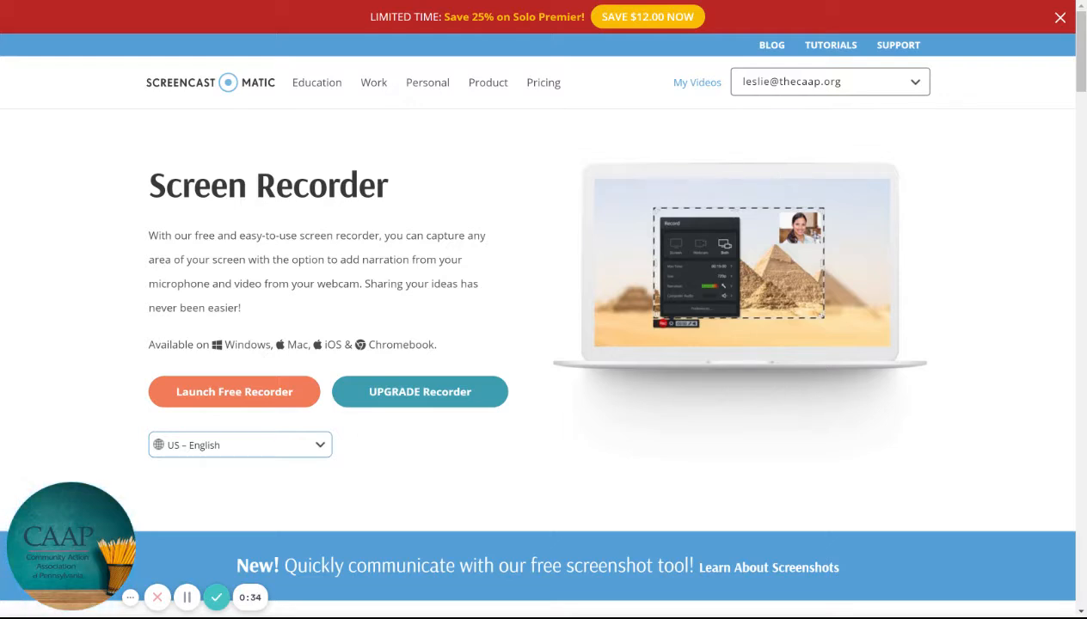
mouse_move(721, 365)
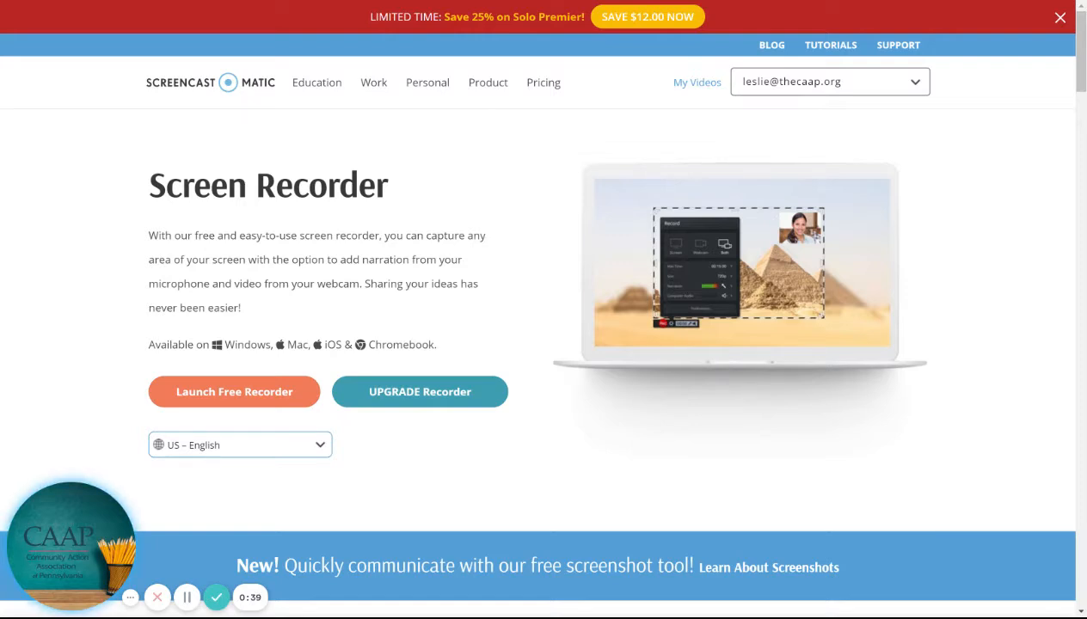
mouse_move(801, 375)
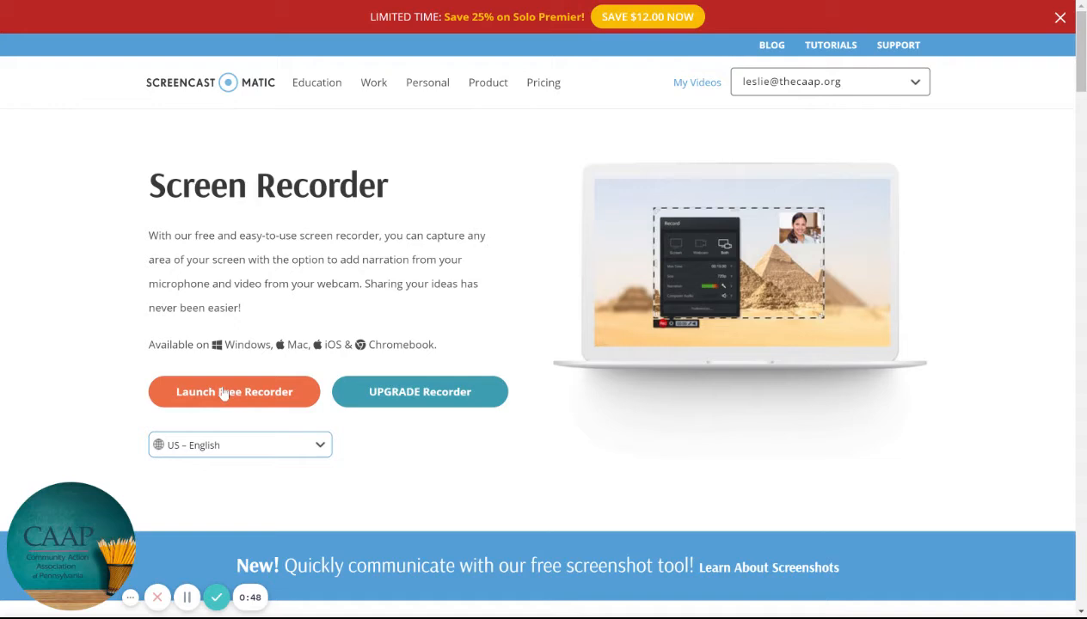
- Launch the free recorder from the Screen Recorder web page
left_click(234, 391)
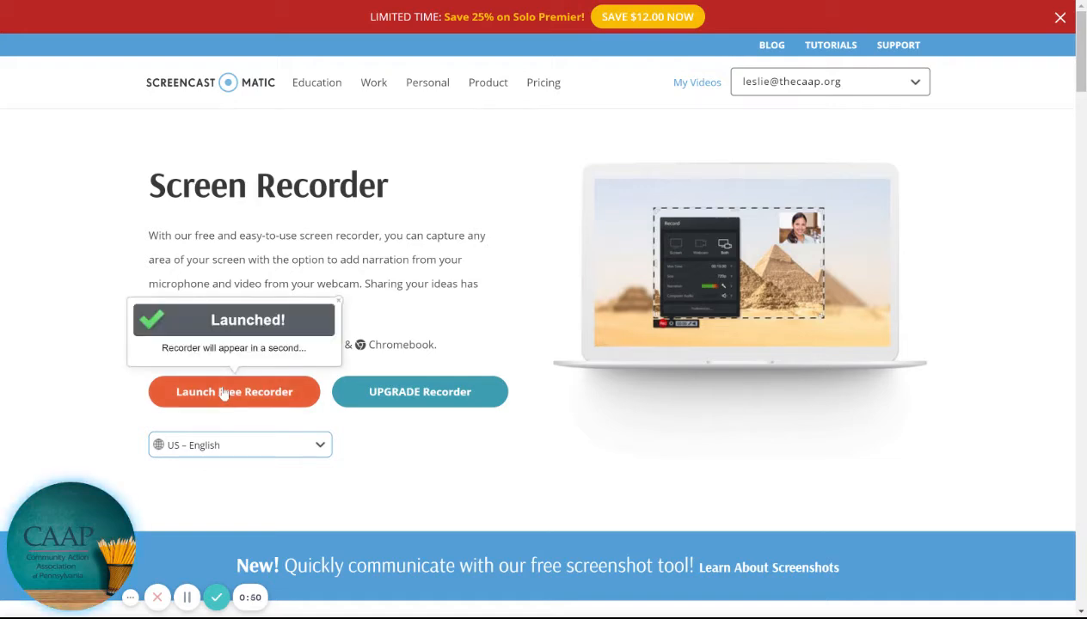
mouse_move(361, 374)
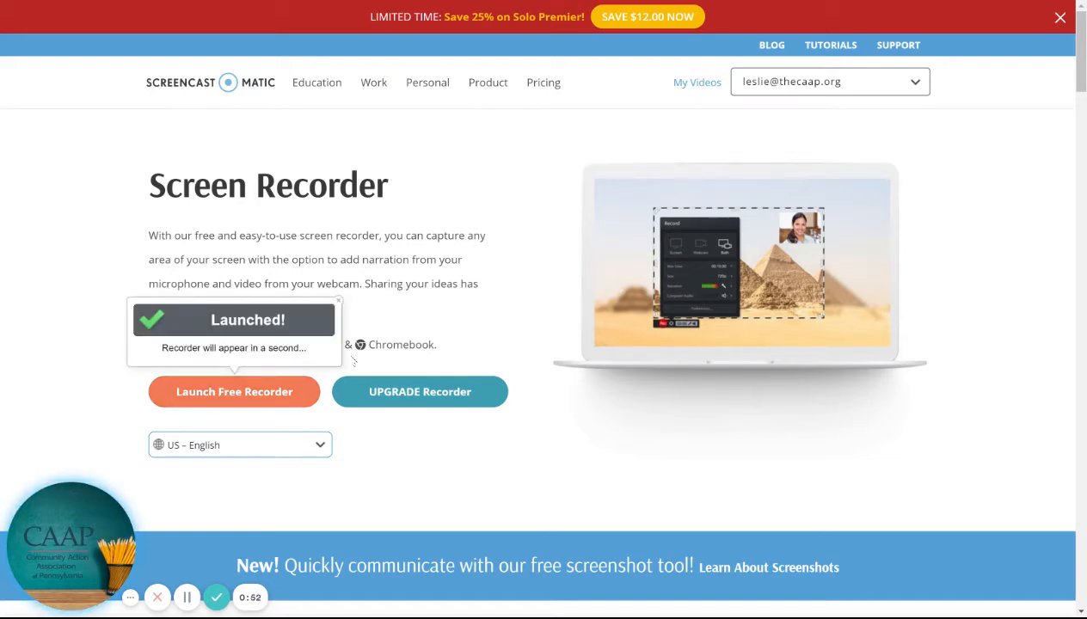
mouse_move(271, 375)
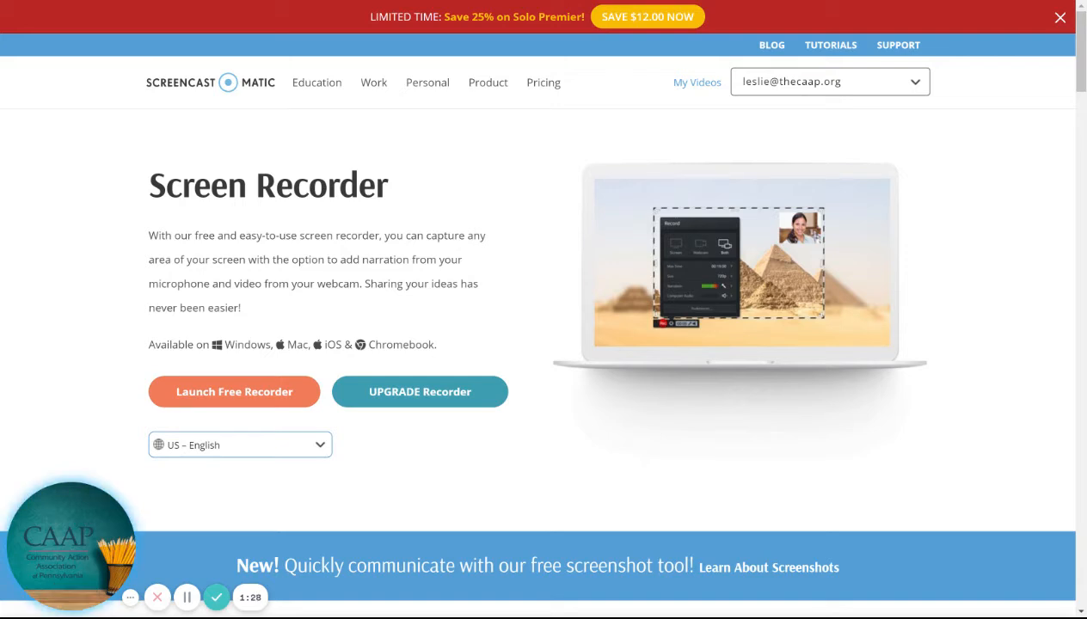
mouse_move(571, 390)
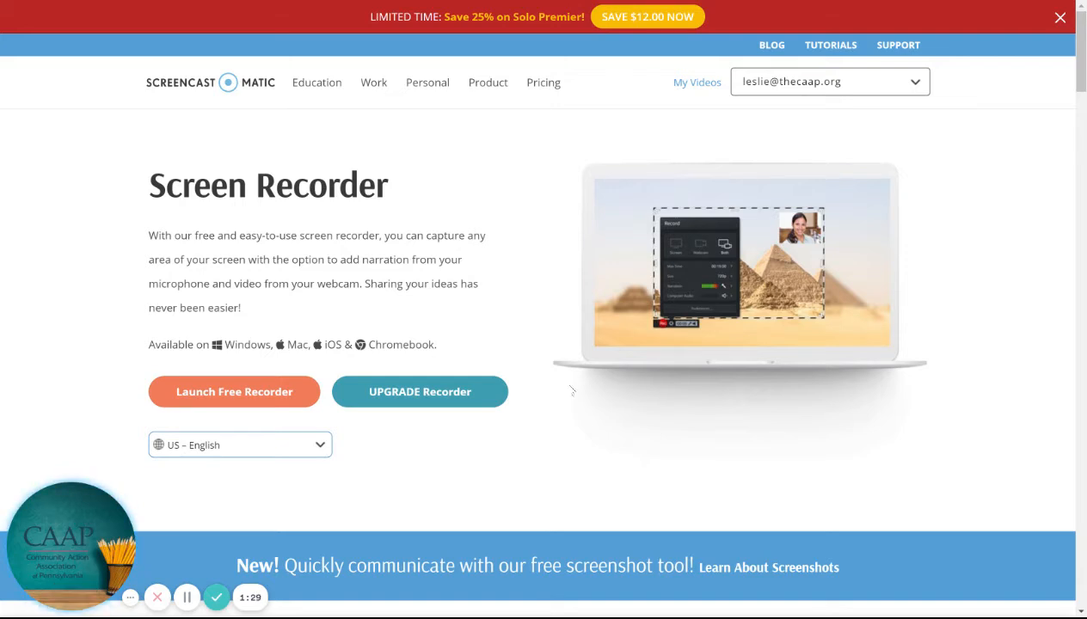